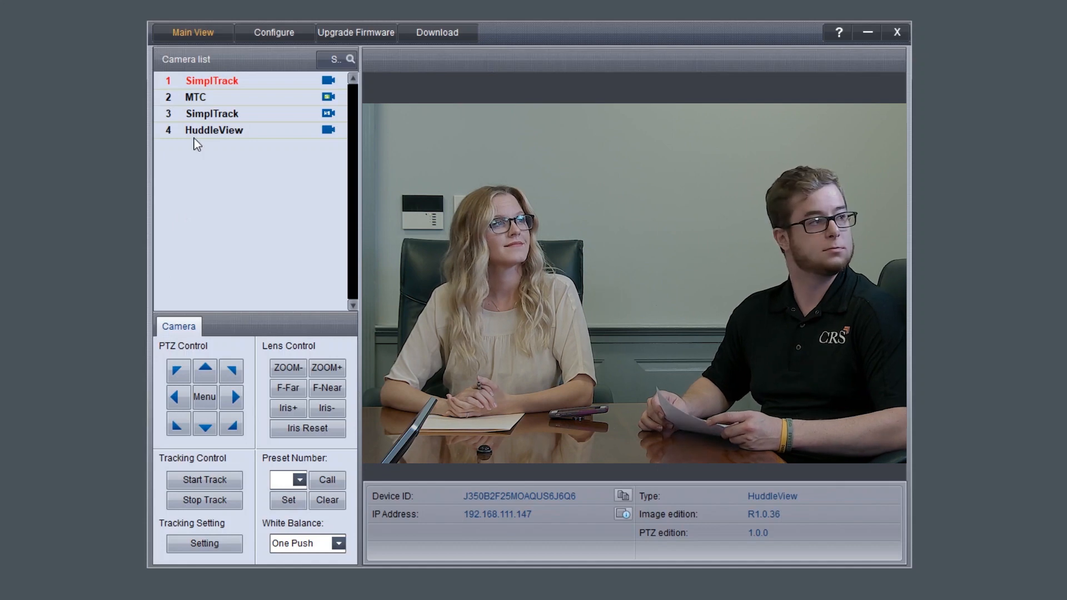
Select the HuddleView camera and pan left then right to frame the seated woman
left_click(215, 130)
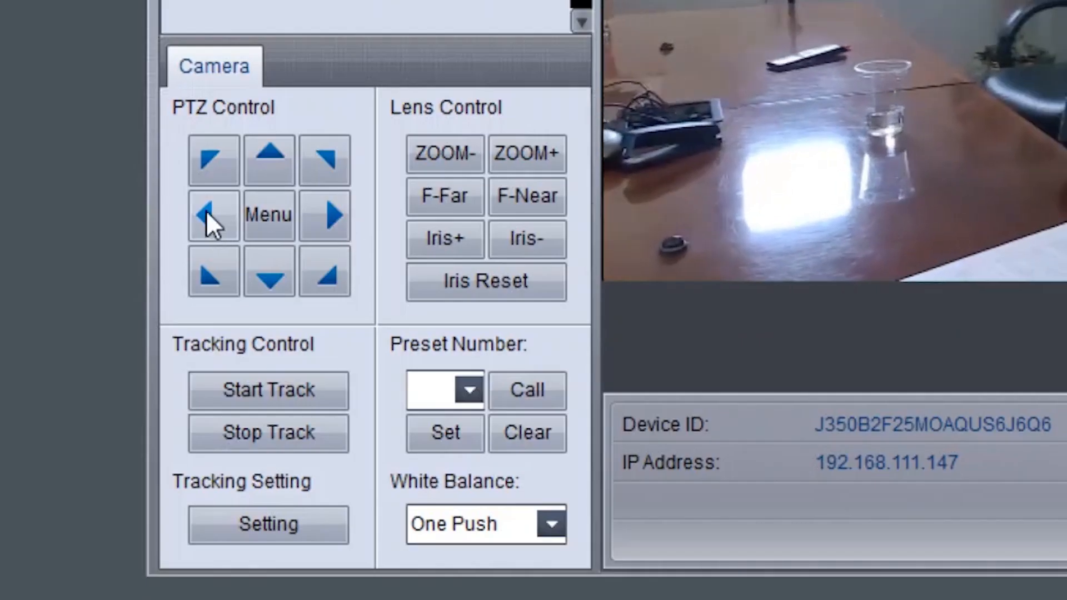
left_click(213, 214)
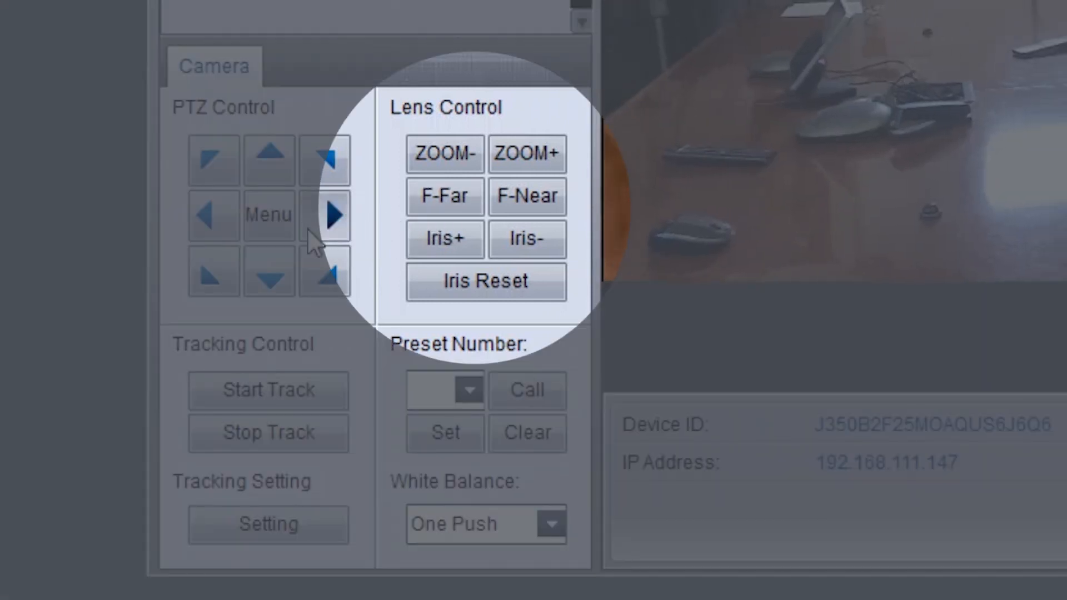
left_click(334, 215)
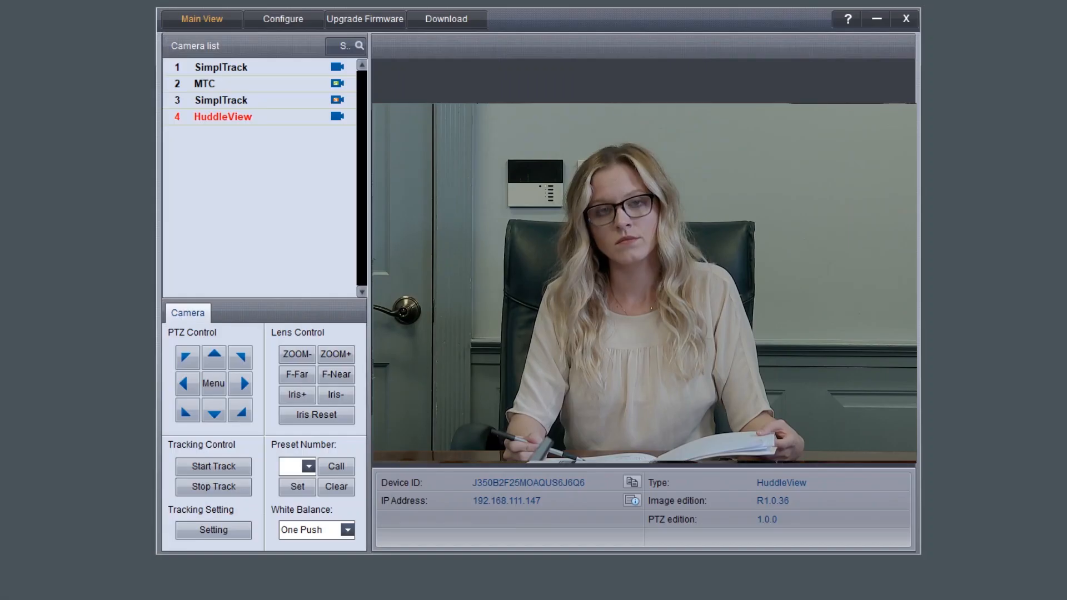
Save the seated woman's framing as preset 1, then select preset number 0
left_click(213, 467)
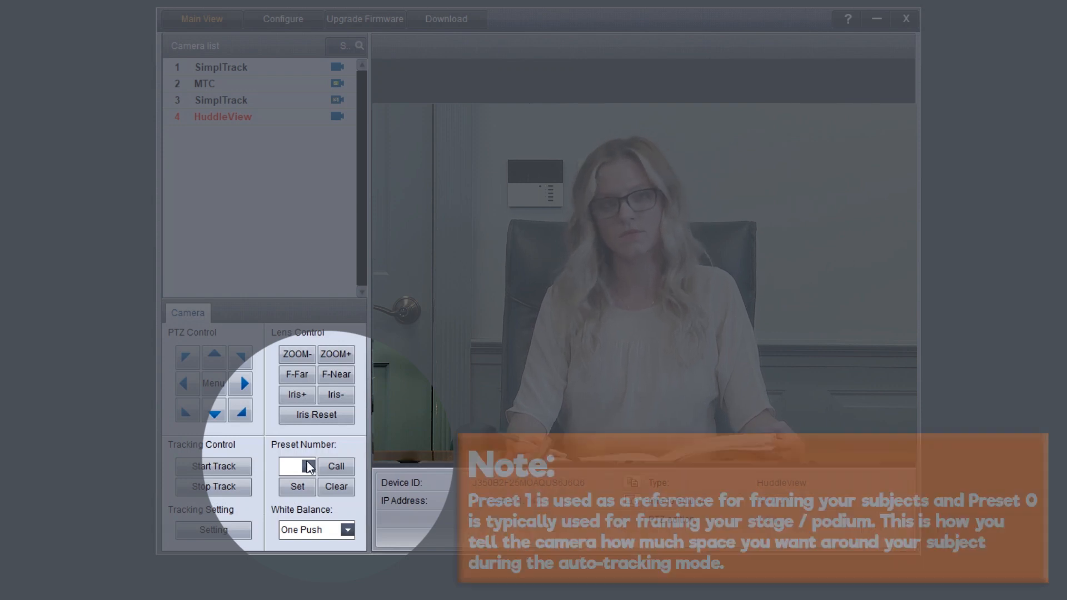
left_click(306, 466)
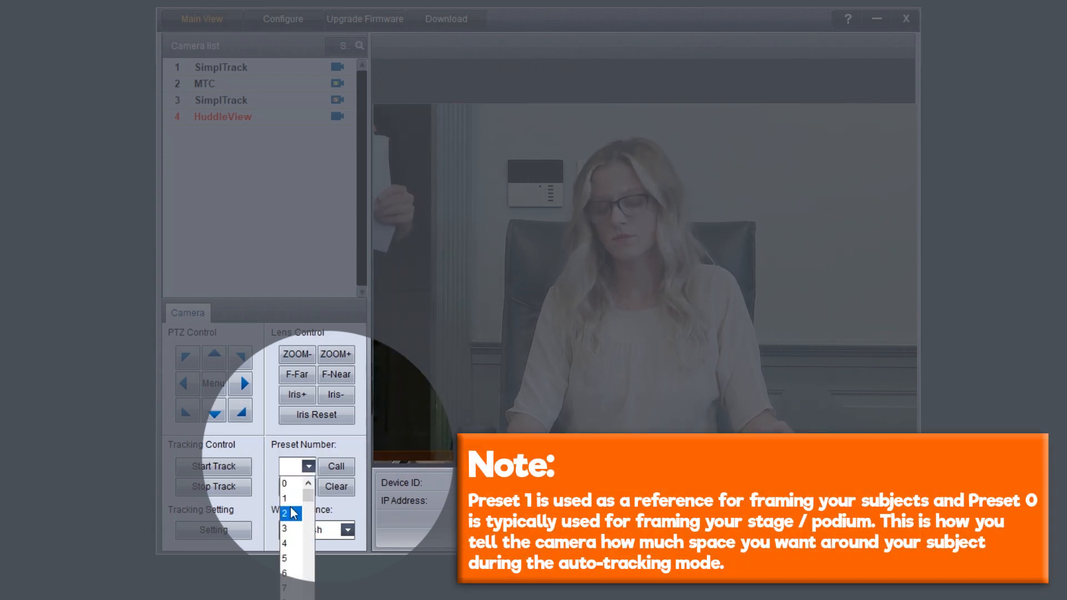
left_click(285, 498)
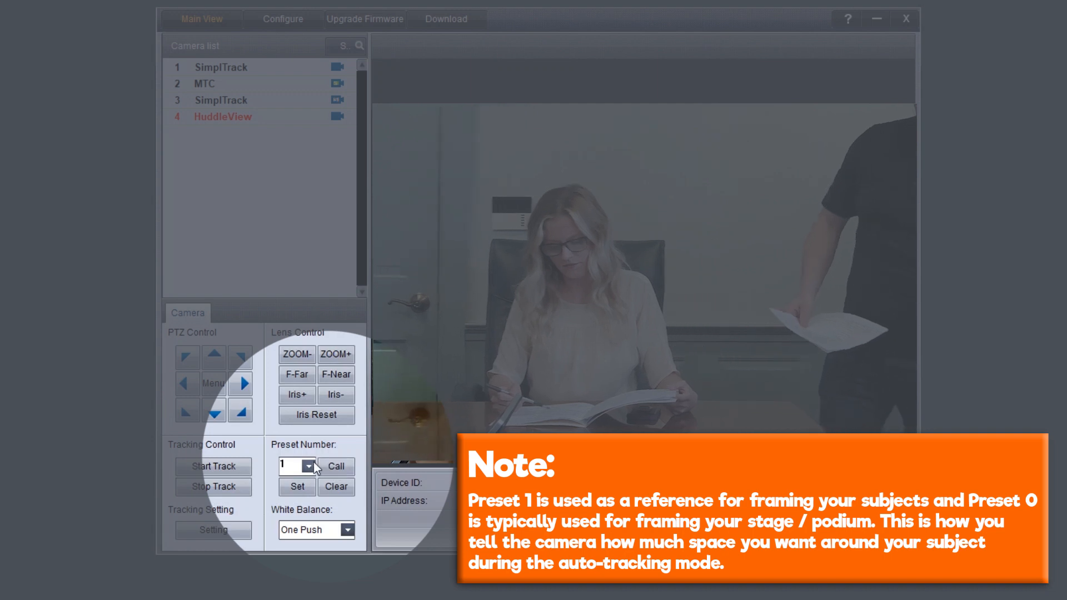
left_click(307, 466)
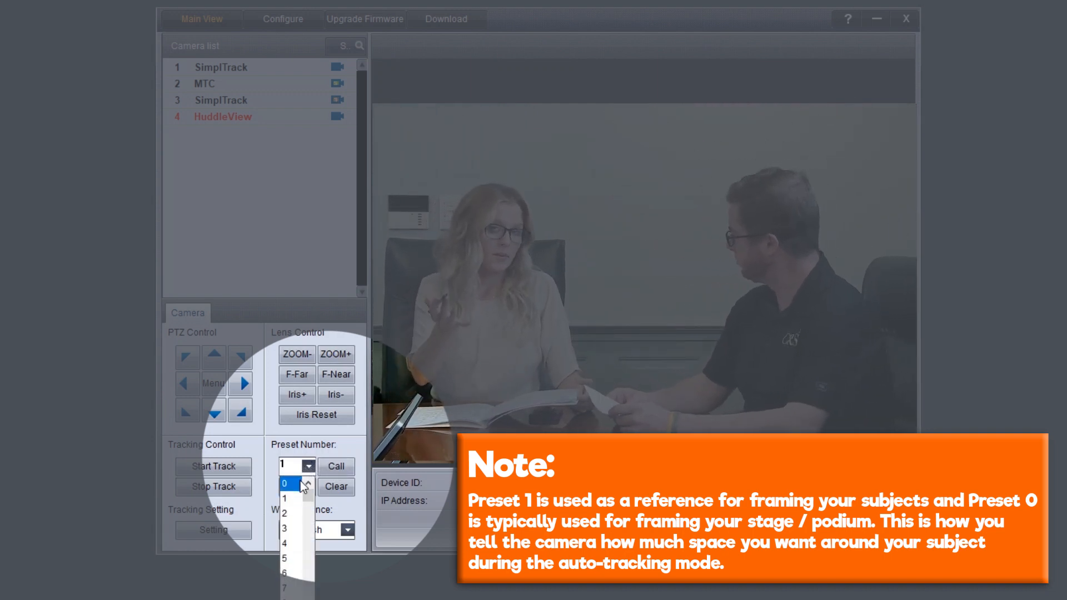
left_click(285, 485)
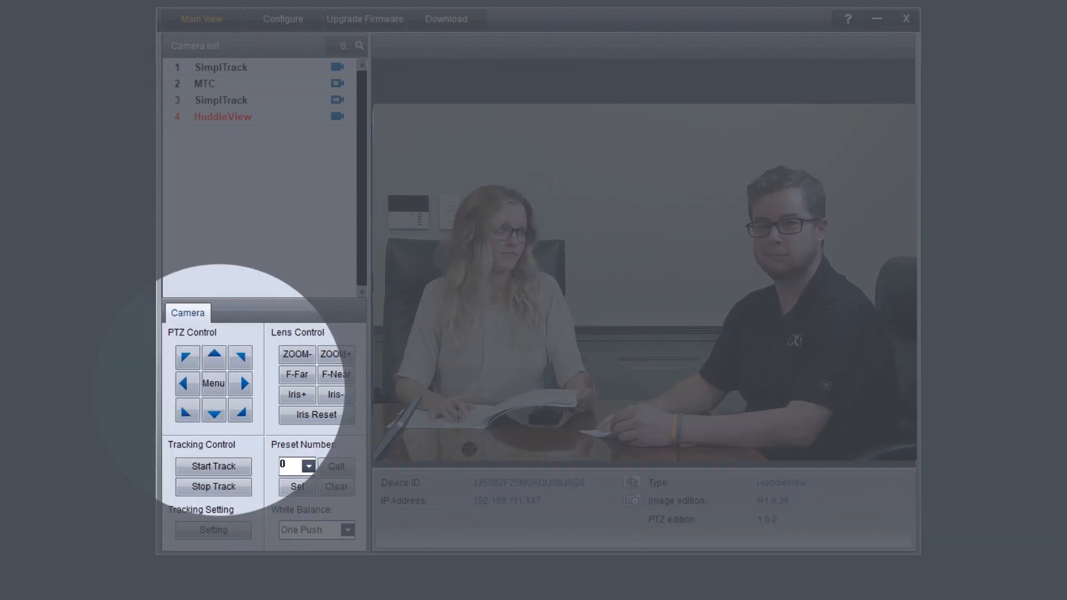
Store the two-person framing as preset 0 and stop auto-tracking
left_click(239, 383)
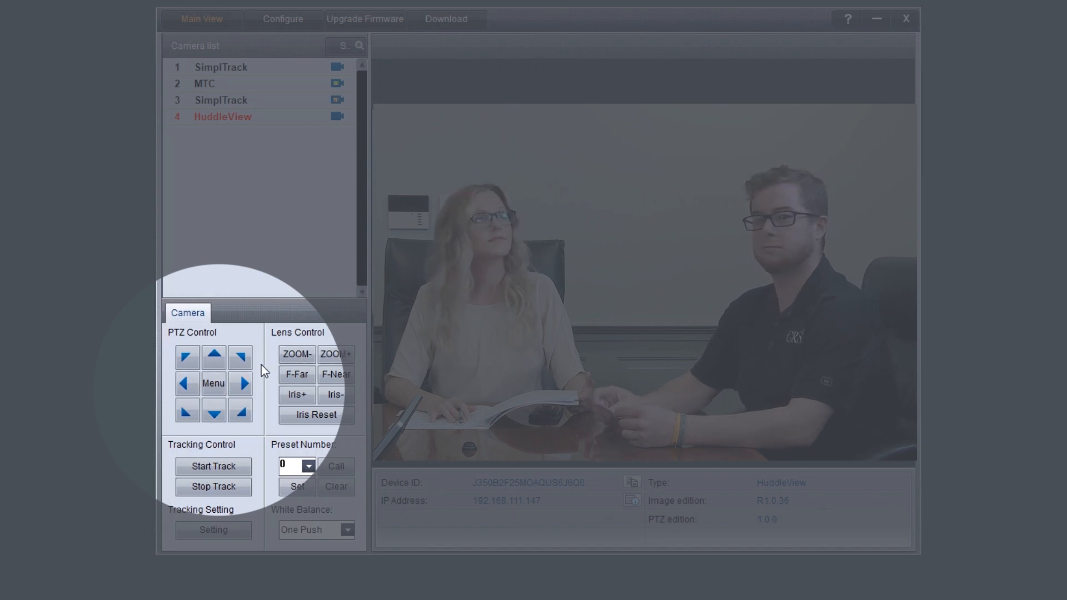
left_click(239, 356)
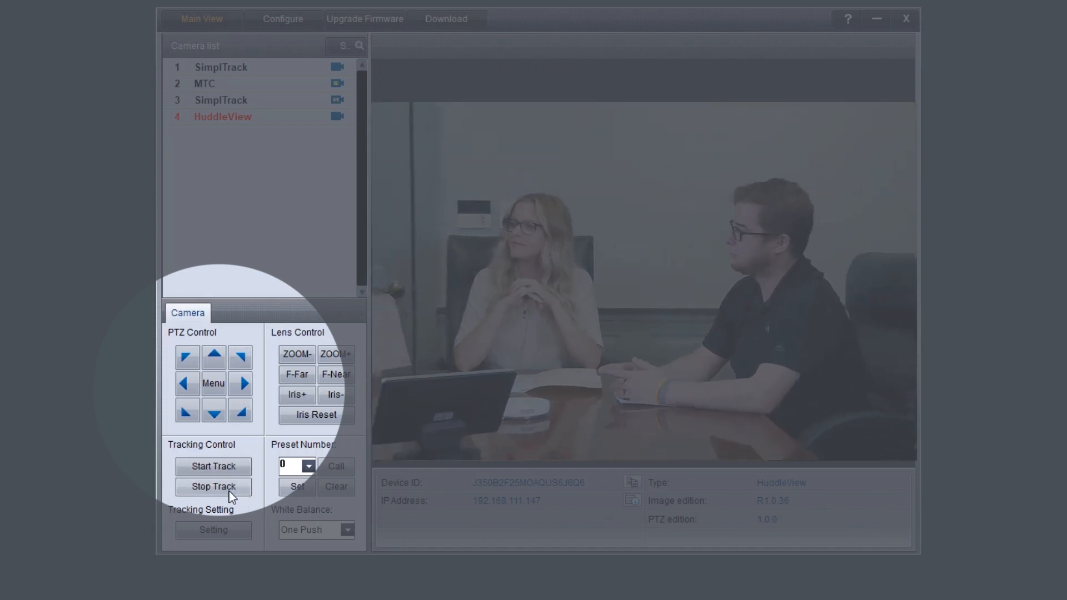
left_click(213, 466)
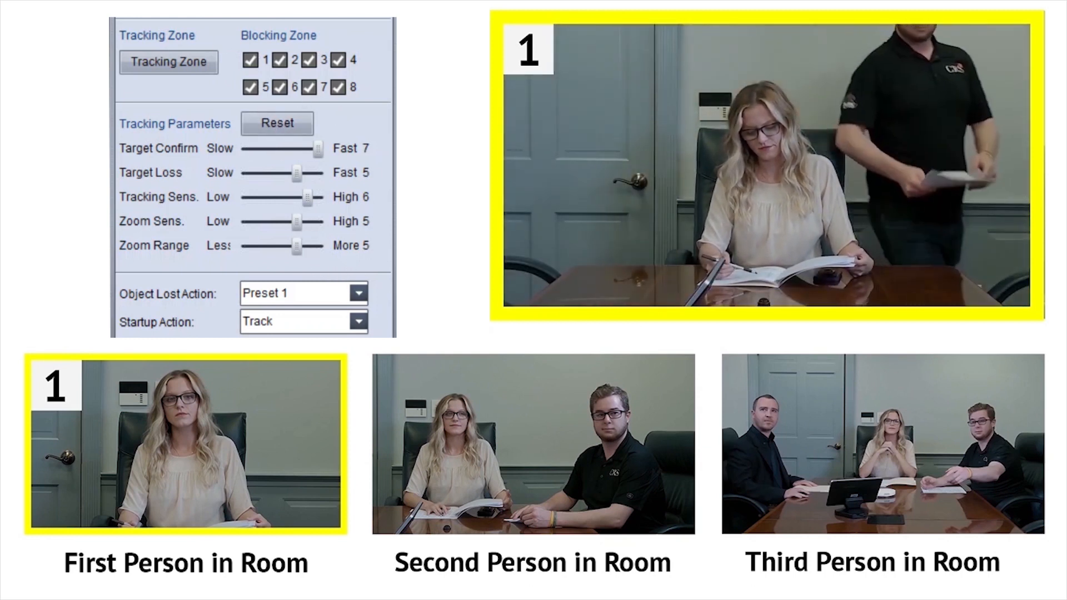
Open the Tracking Setting dialog to edit the tracking parameters
left_click(167, 61)
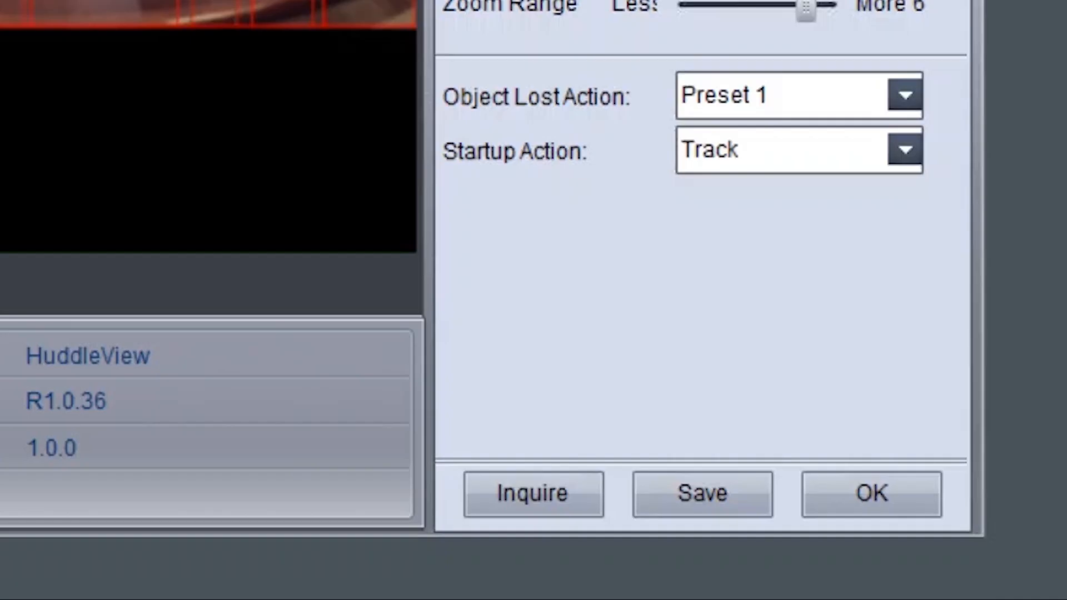
mouse_move(905, 109)
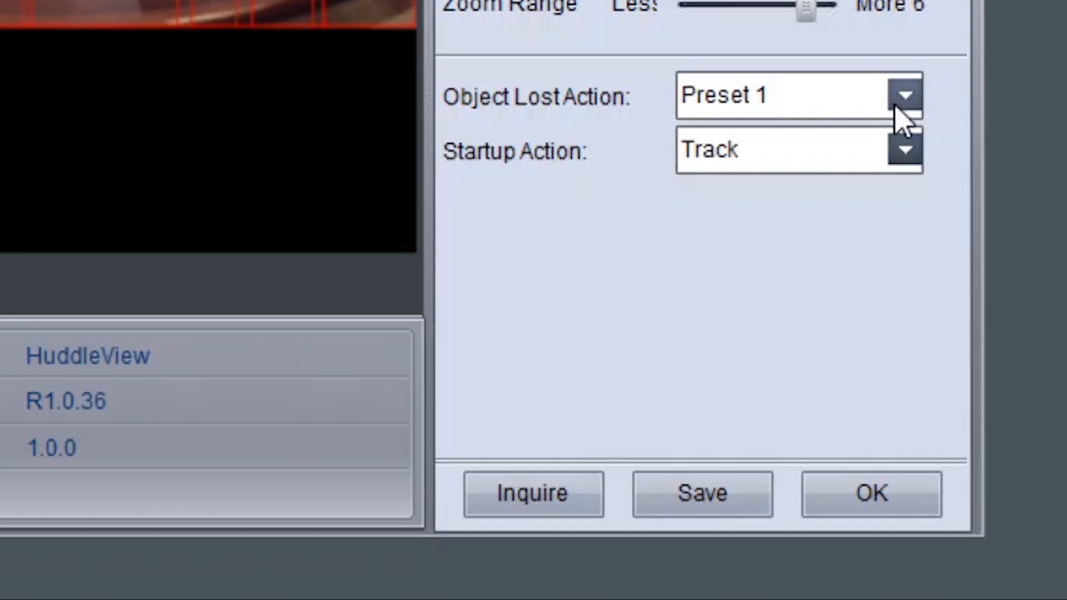
Keep Object Lost Action at Preset 1 and Startup Action at Track, and apply
left_click(906, 95)
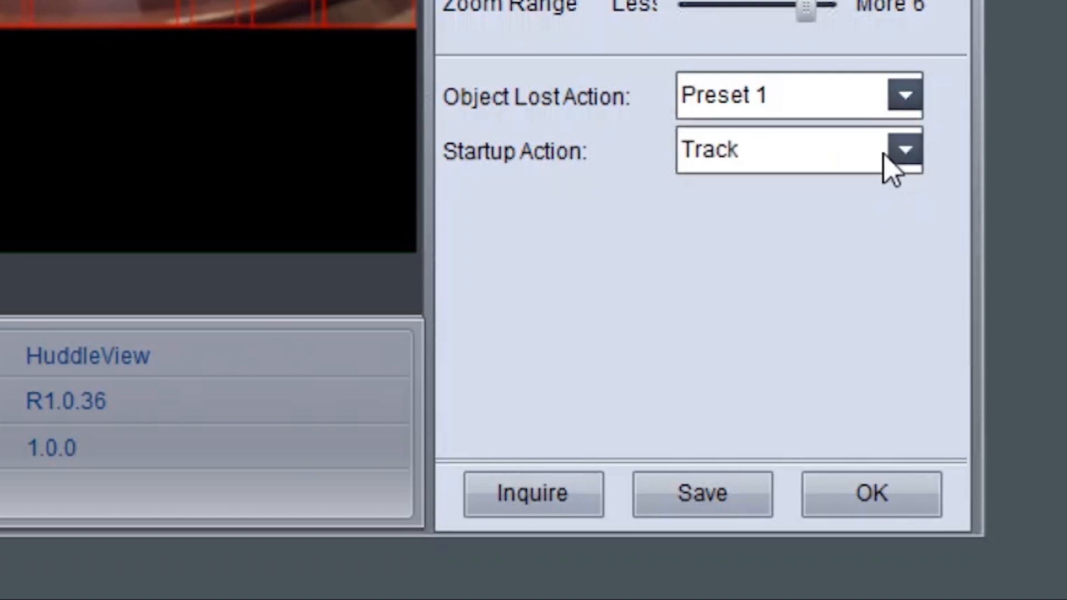
left_click(905, 150)
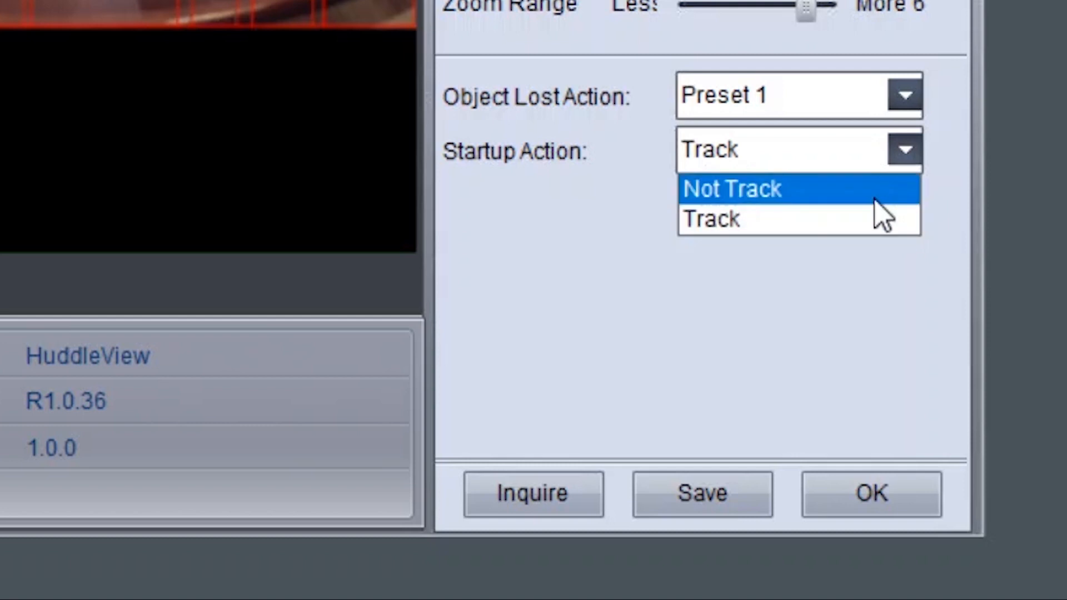
mouse_move(883, 219)
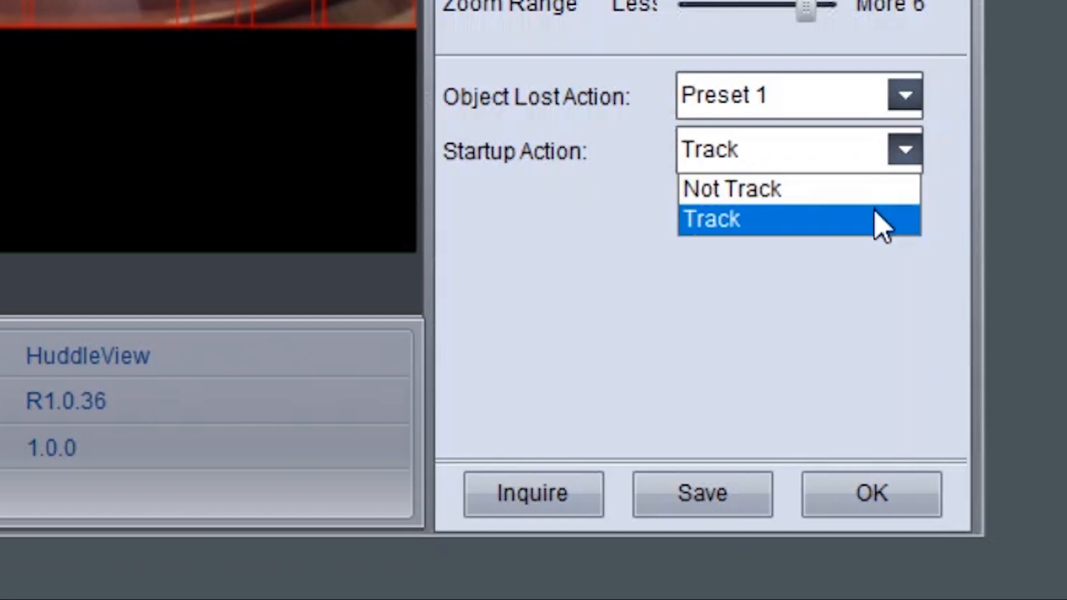
left_click(712, 219)
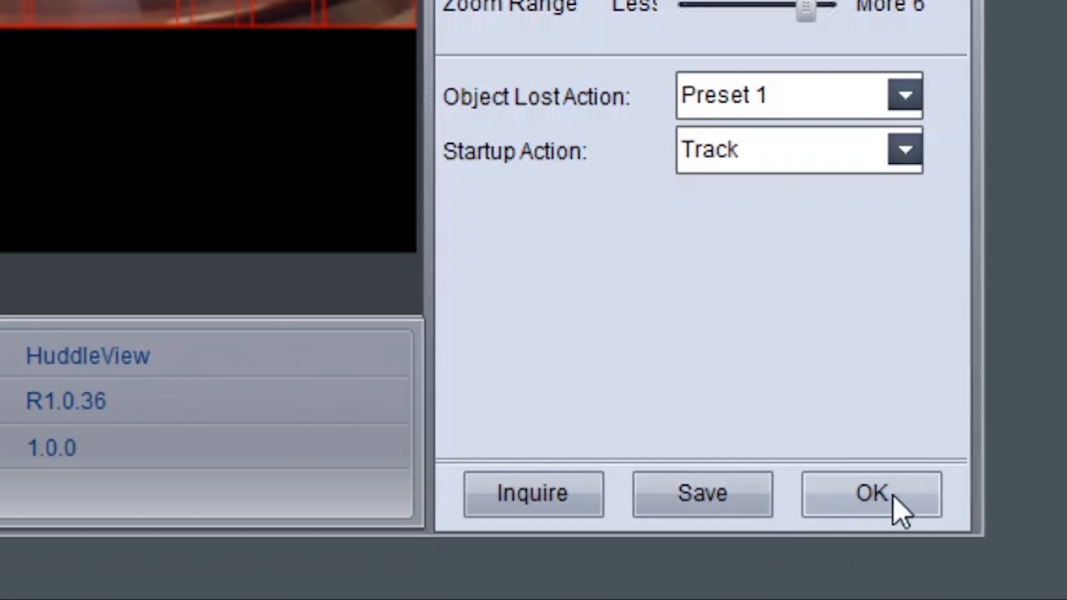
left_click(871, 493)
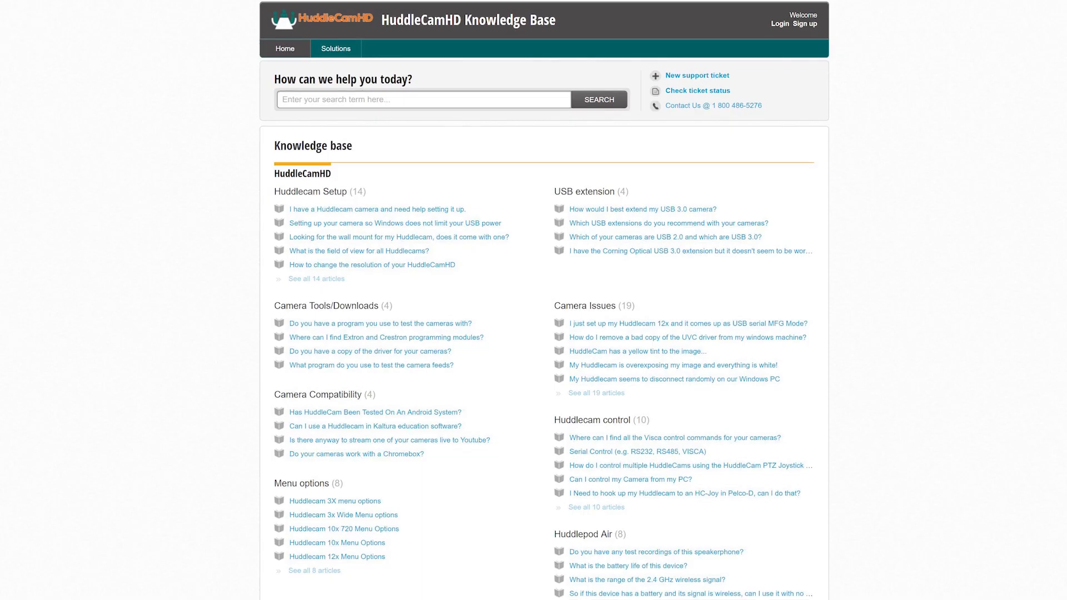
Scroll down the knowledge base page through the support article categories
scroll("down", 3)
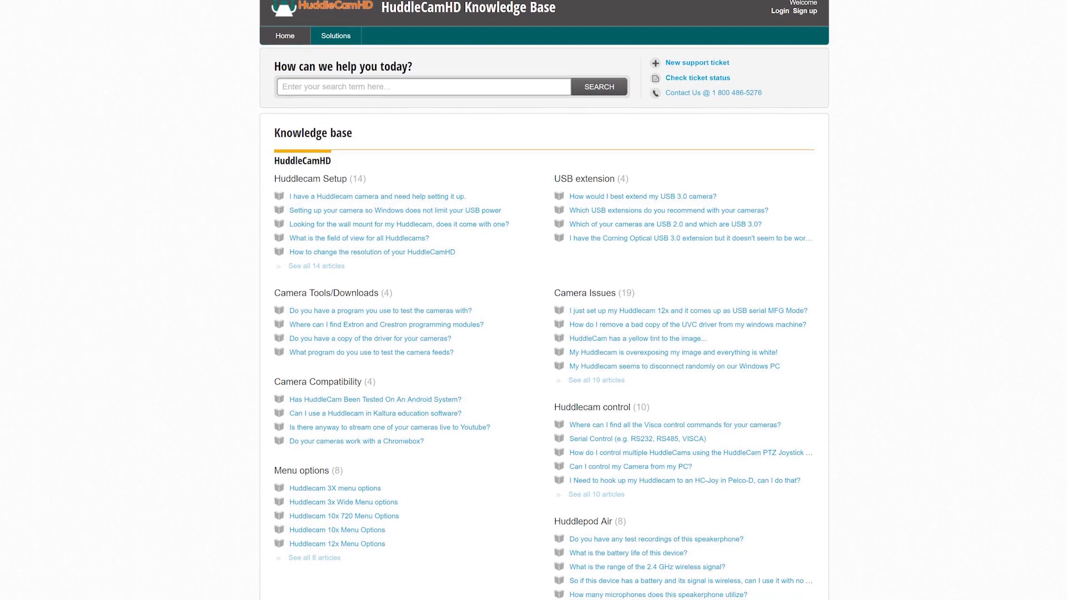